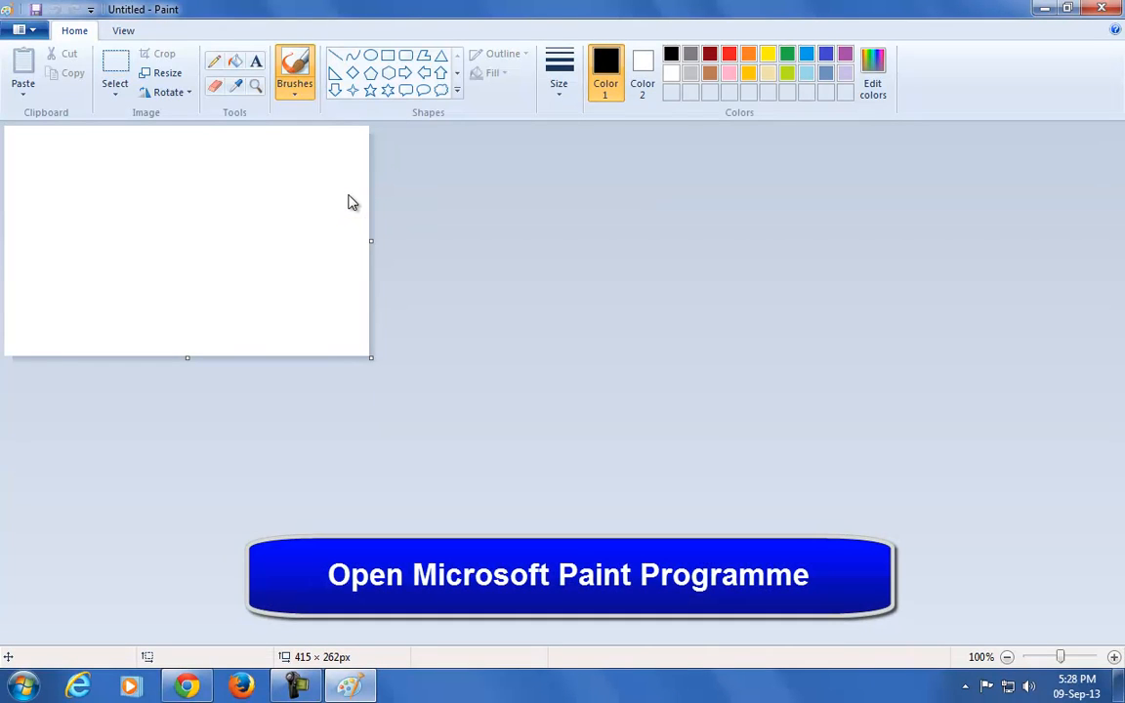
# Open despicable-me-2-minion-icon-7.png from the png folder in Paint.
pyautogui.click(309, 212)
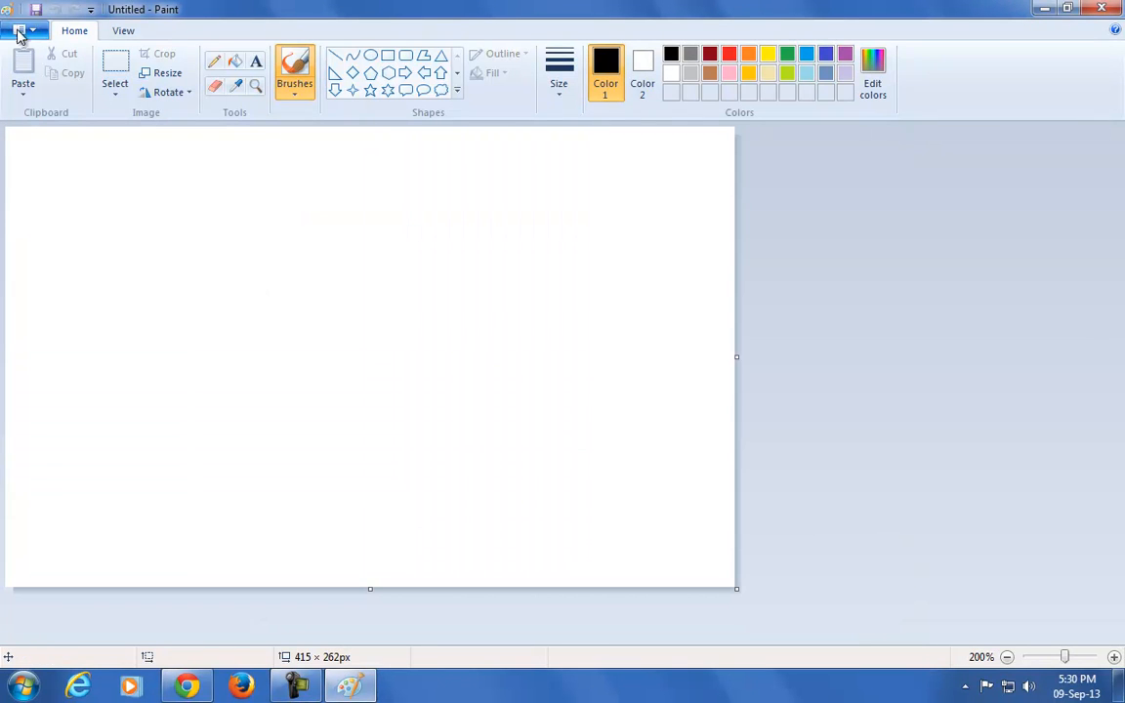
pyautogui.click(19, 30)
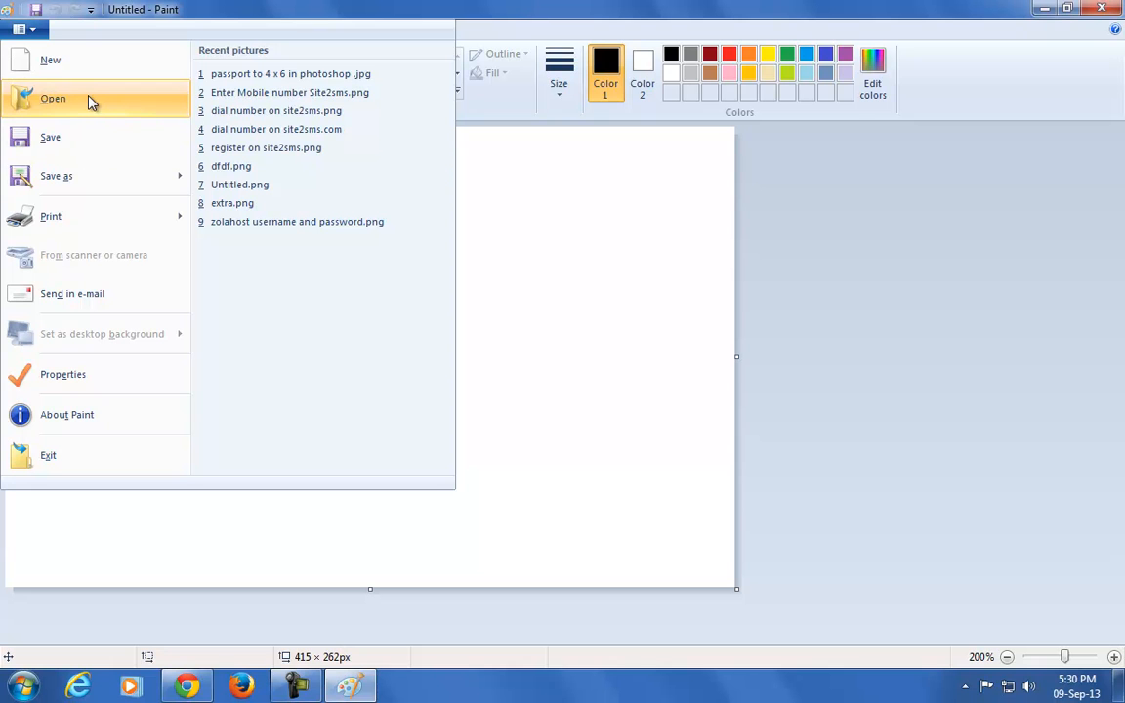
pyautogui.click(52, 97)
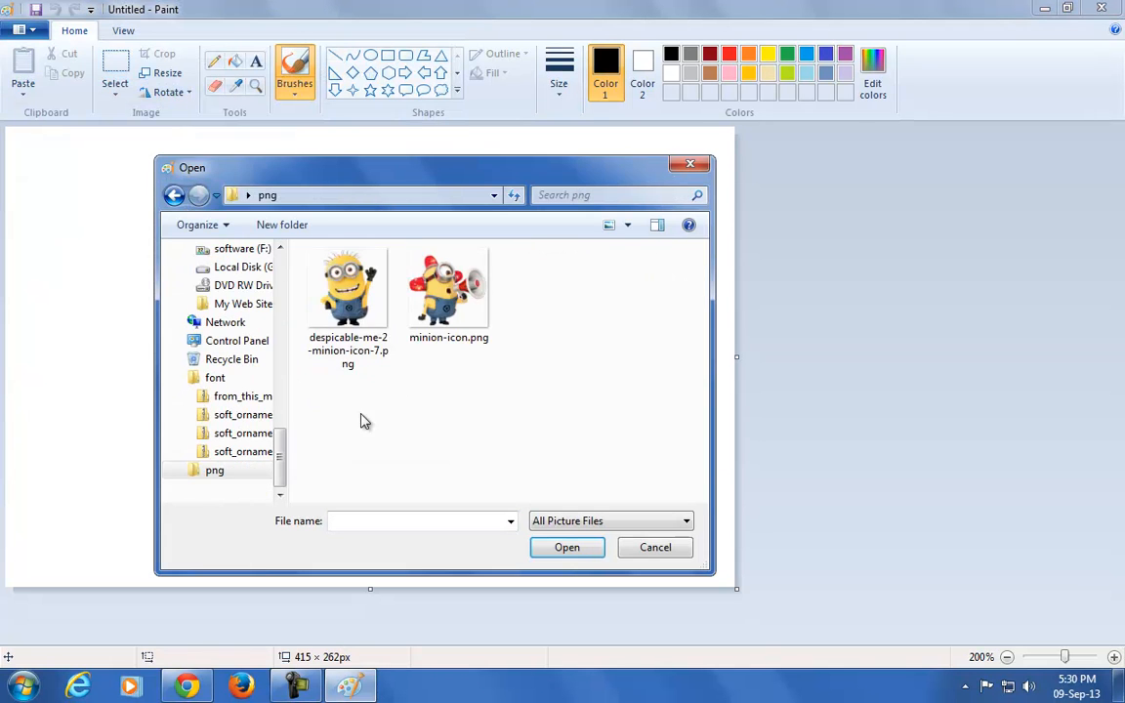
pyautogui.click(347, 288)
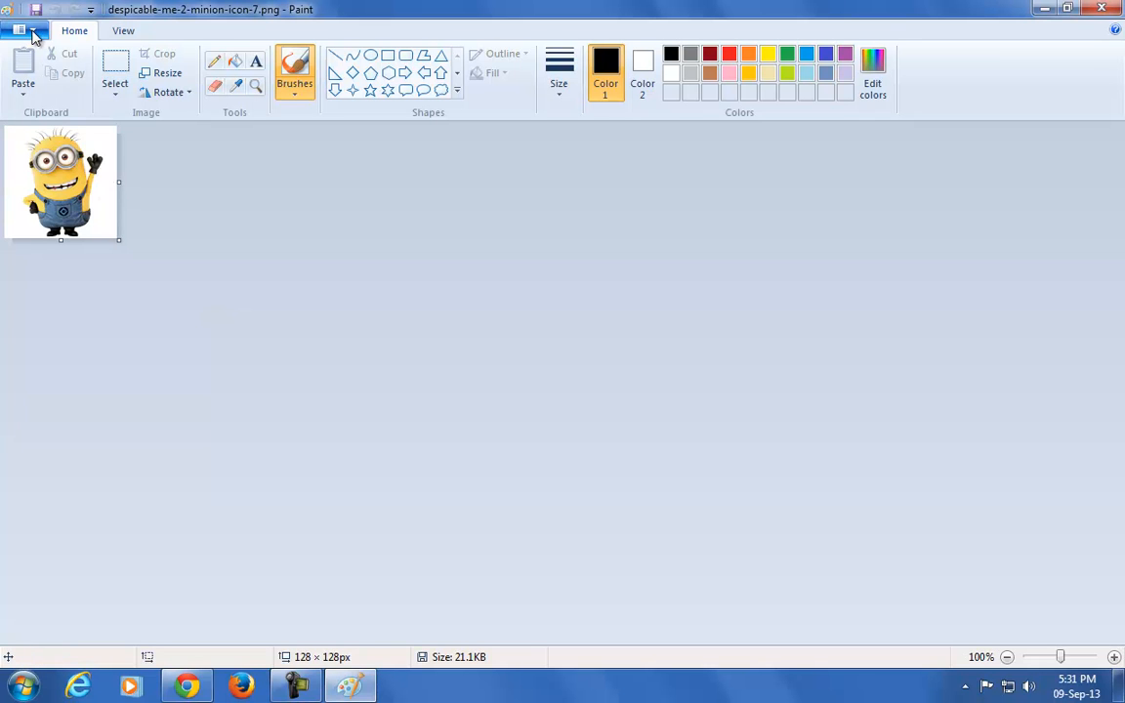
# Save the picture as despicable-me-2-minion-icon-7.jpg in JPEG format.
pyautogui.click(24, 30)
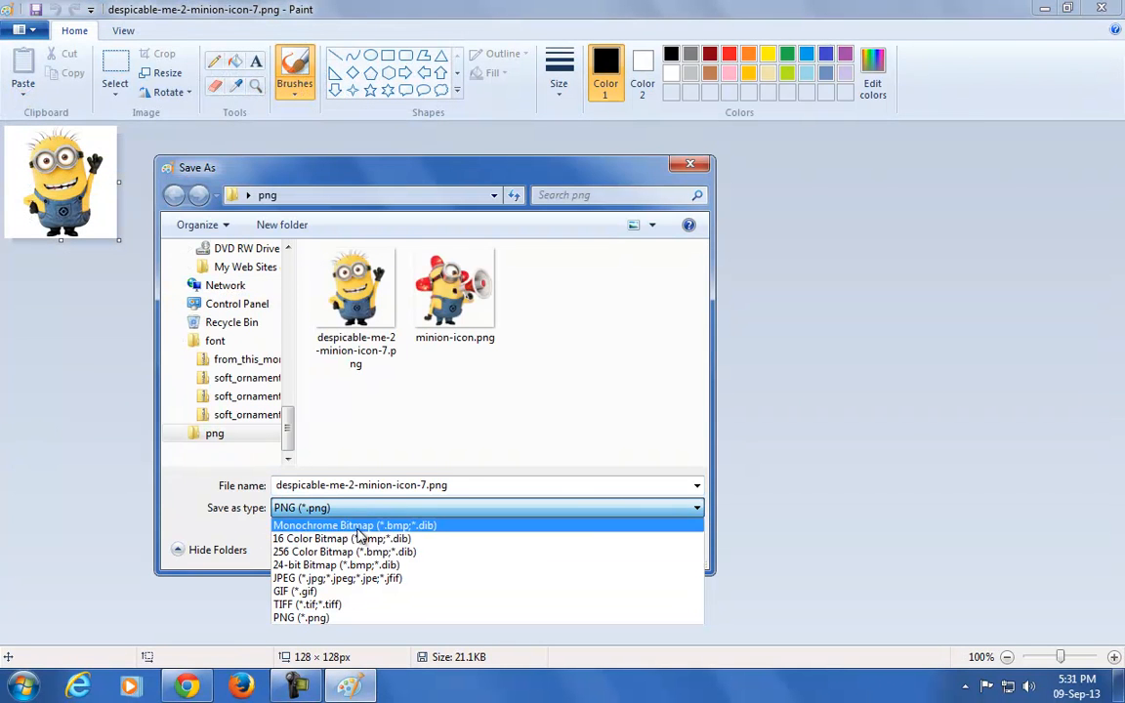
pyautogui.moveTo(361, 578)
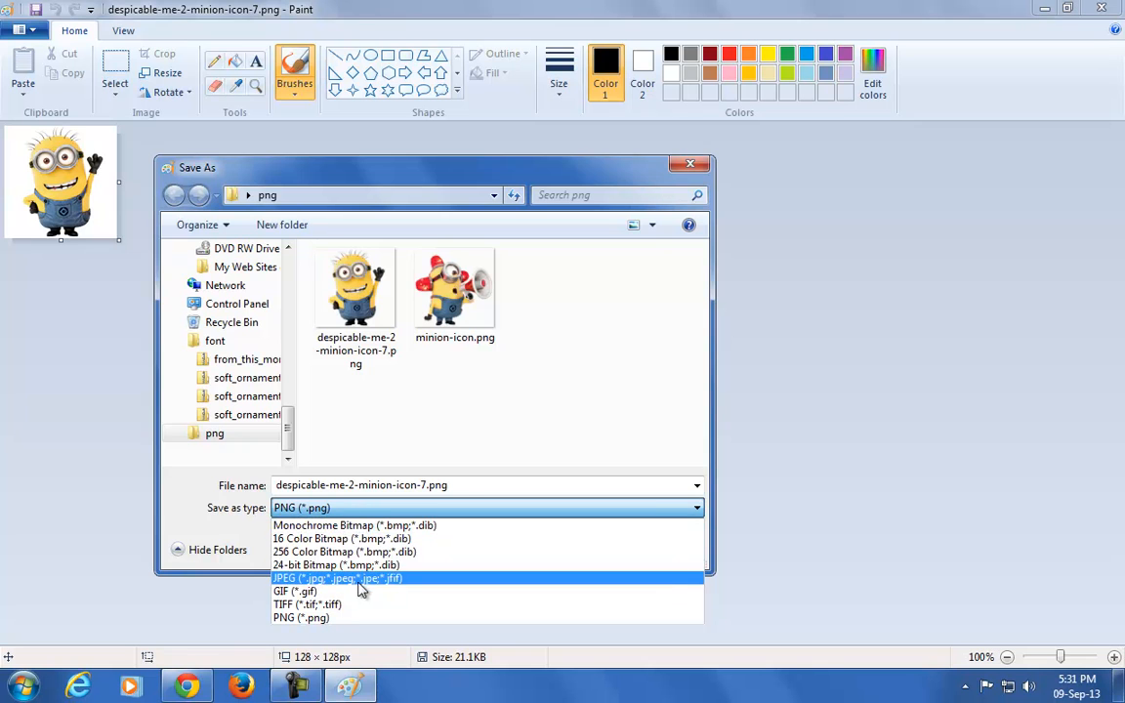
pyautogui.click(337, 578)
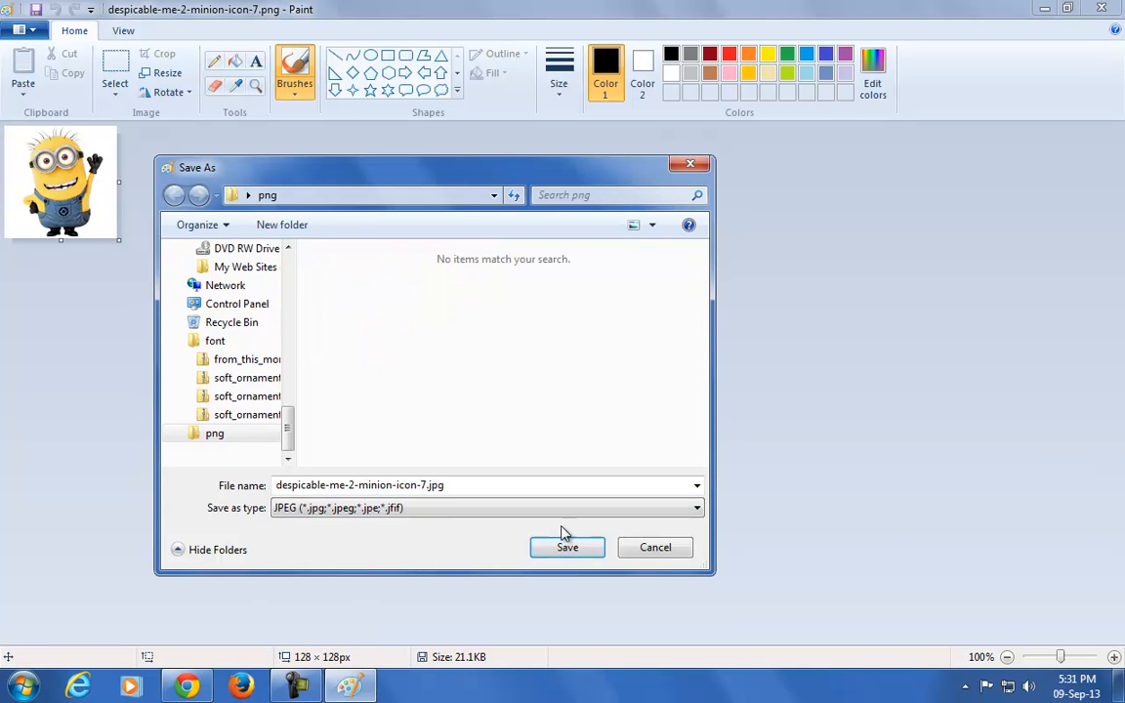
pyautogui.click(567, 547)
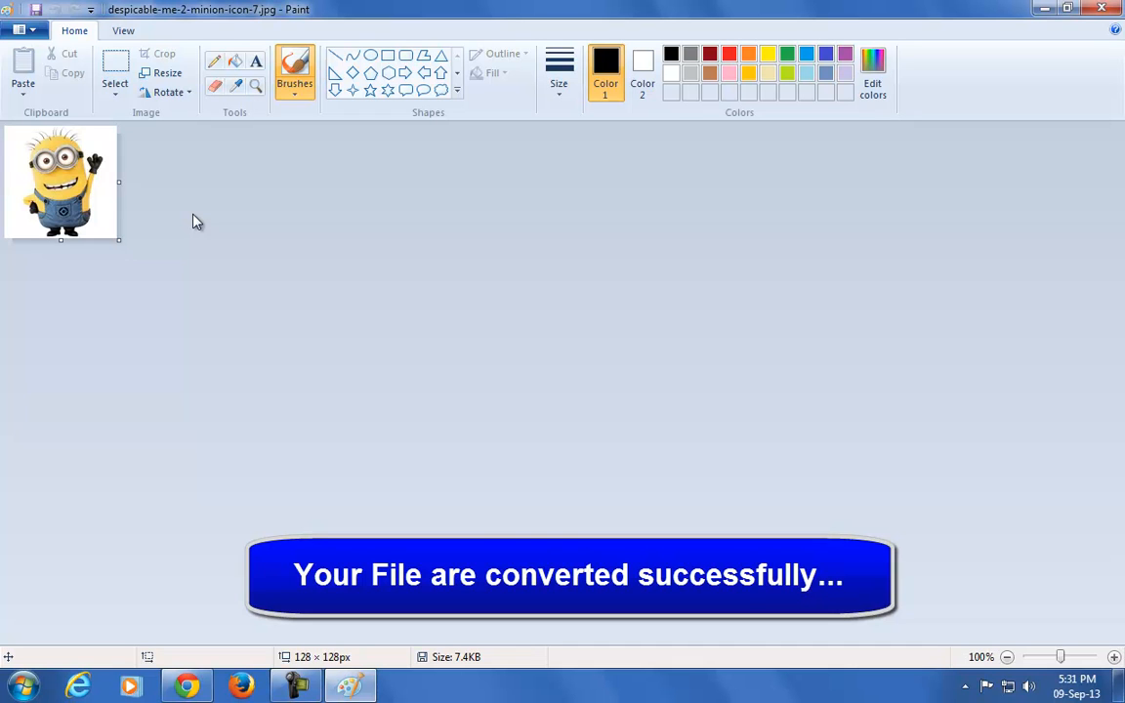
pyautogui.moveTo(190, 218)
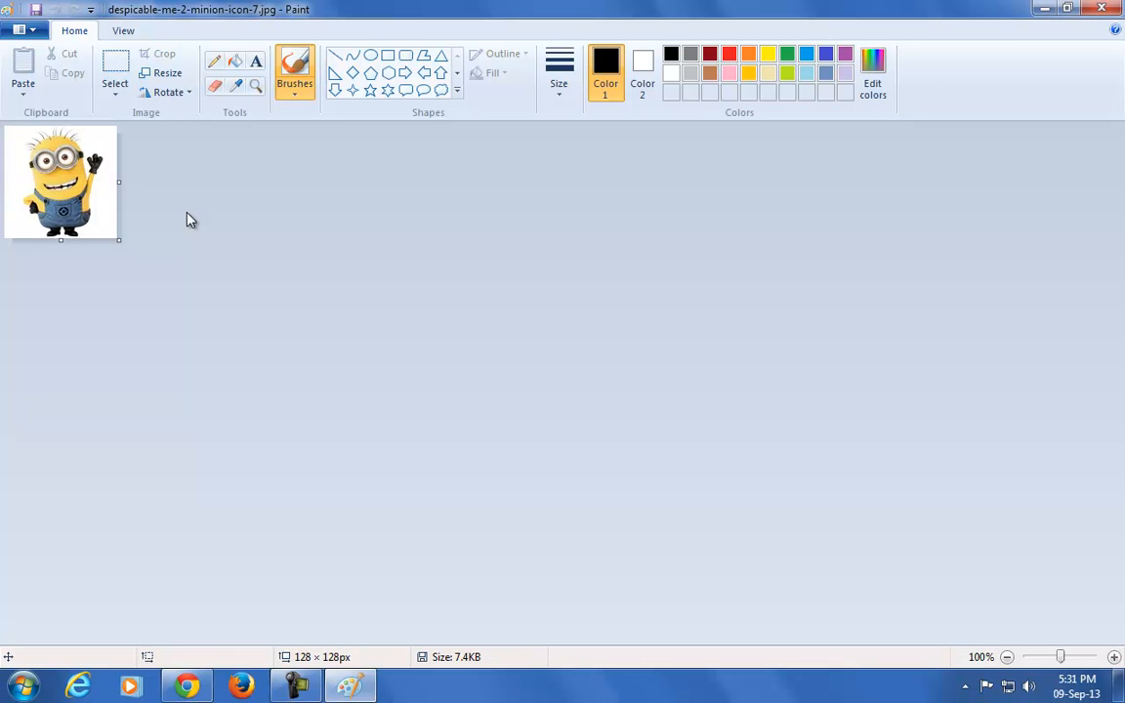
pyautogui.moveTo(132, 323)
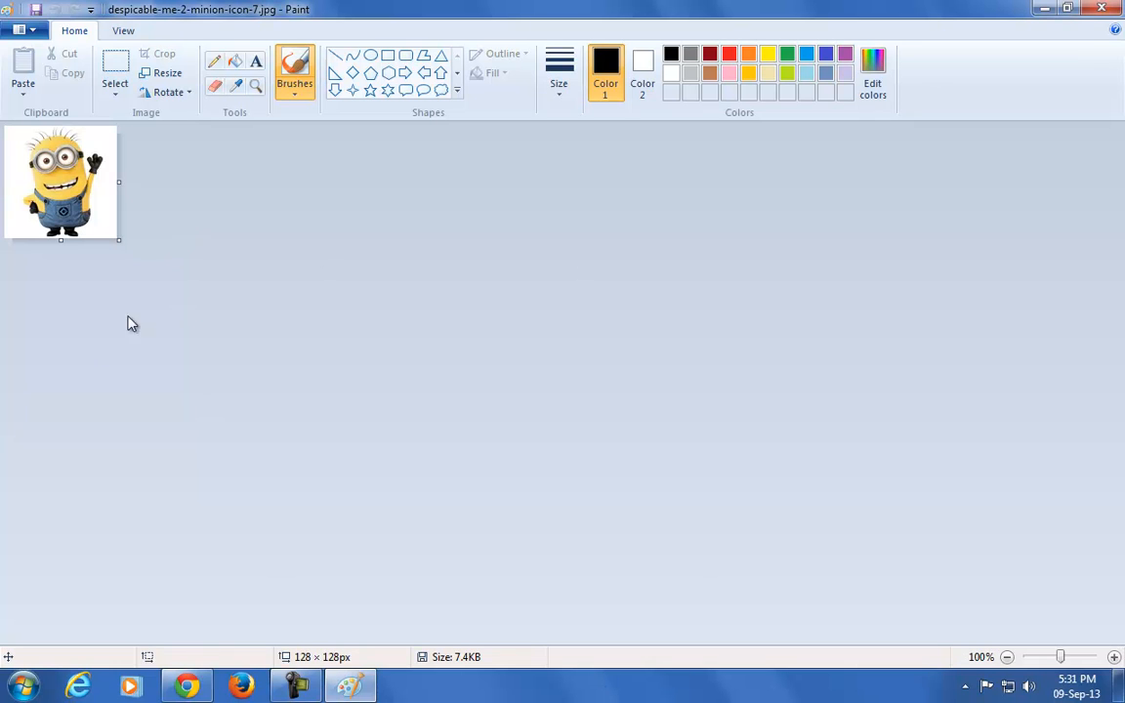
pyautogui.moveTo(287, 277)
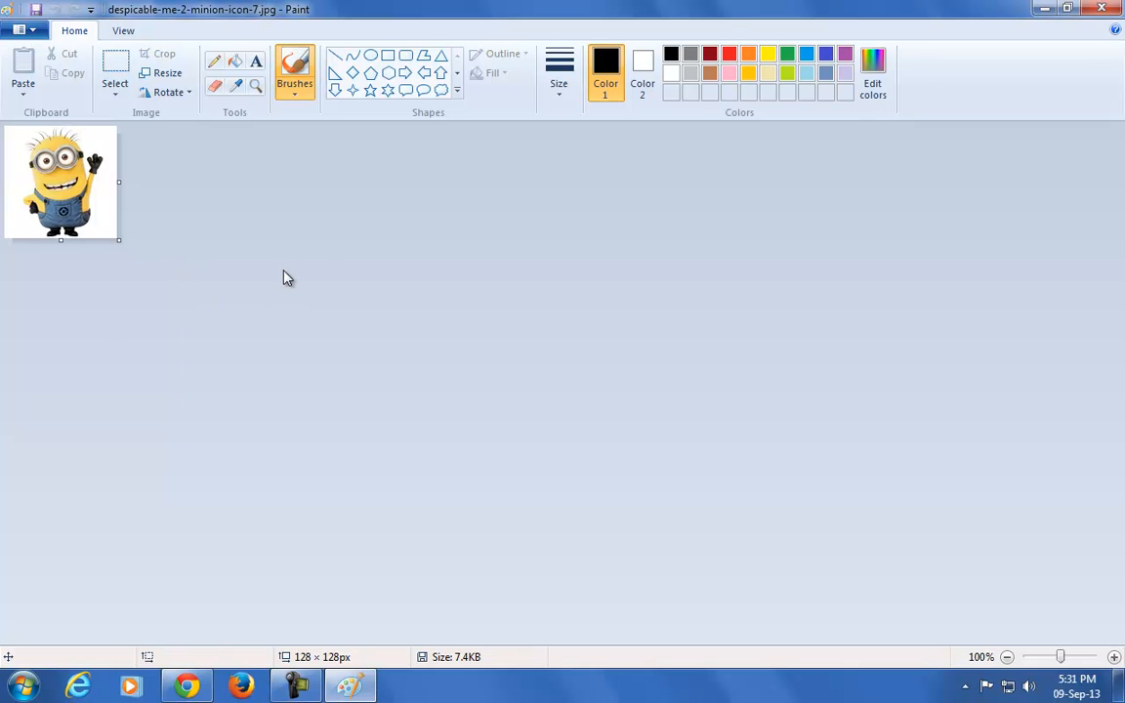